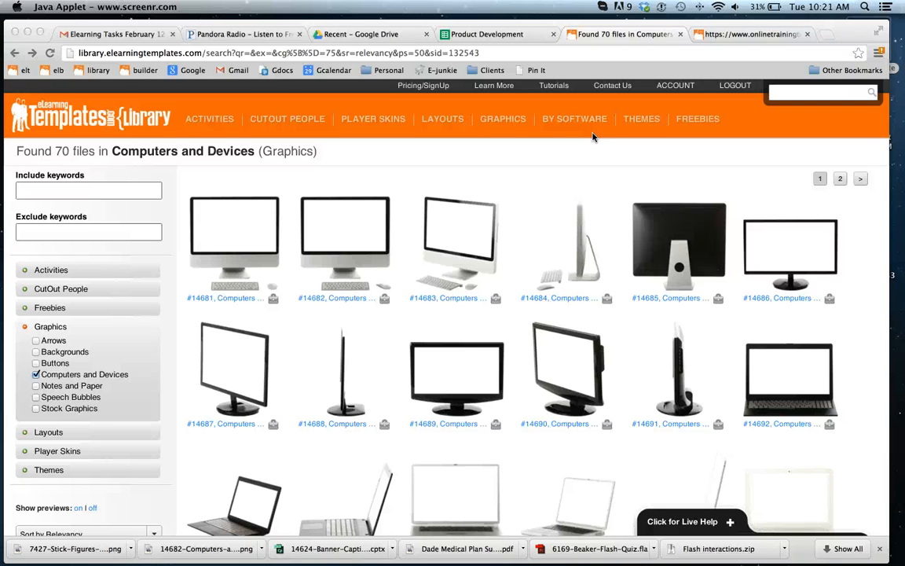
mouse_move(528, 160)
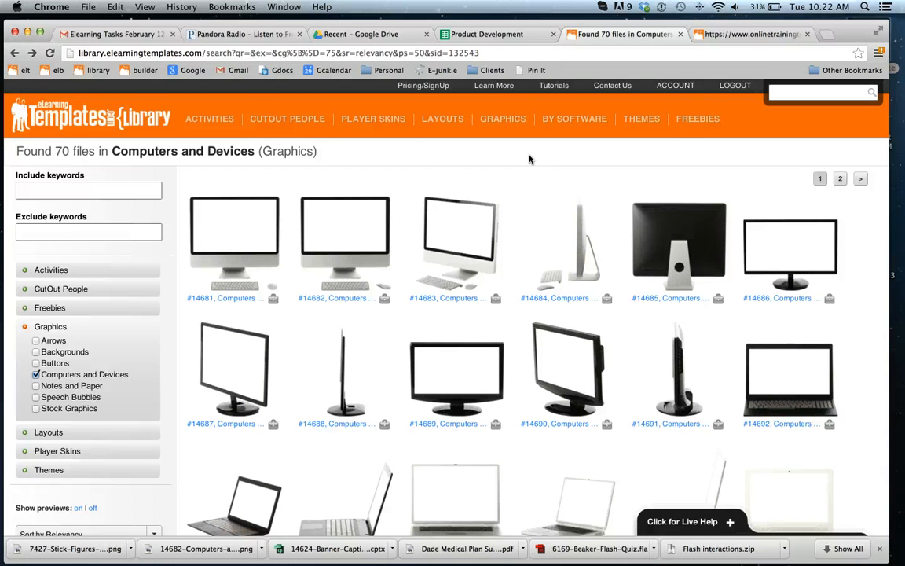
mouse_move(440, 162)
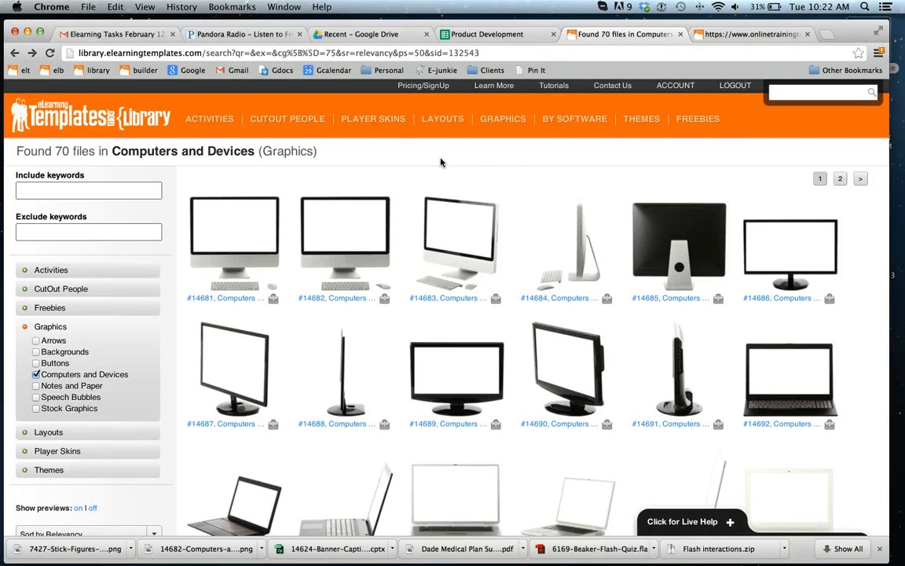
mouse_move(235, 236)
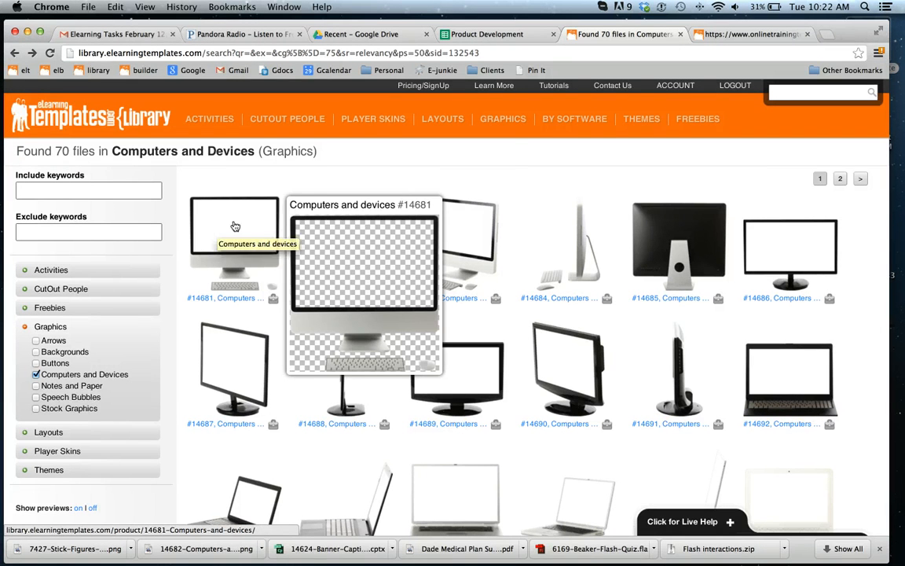
Open graphic #14682 and download its 776 x 810 web PNG.
left_click(502, 119)
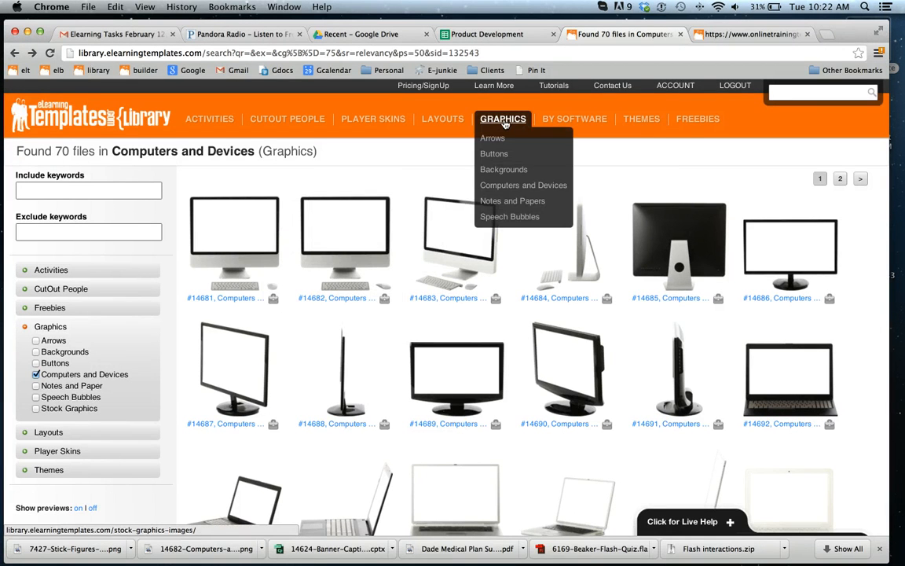
mouse_move(523, 184)
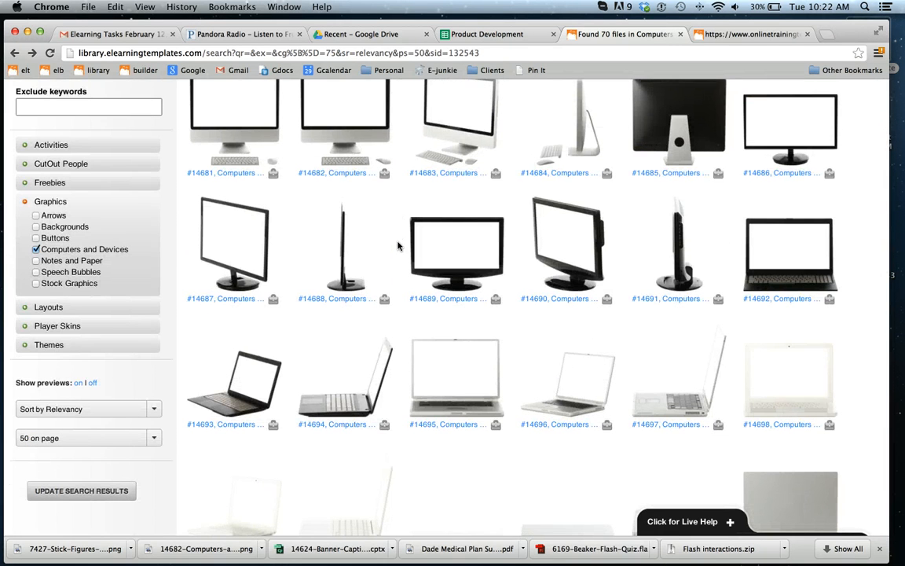
scroll("down", 3)
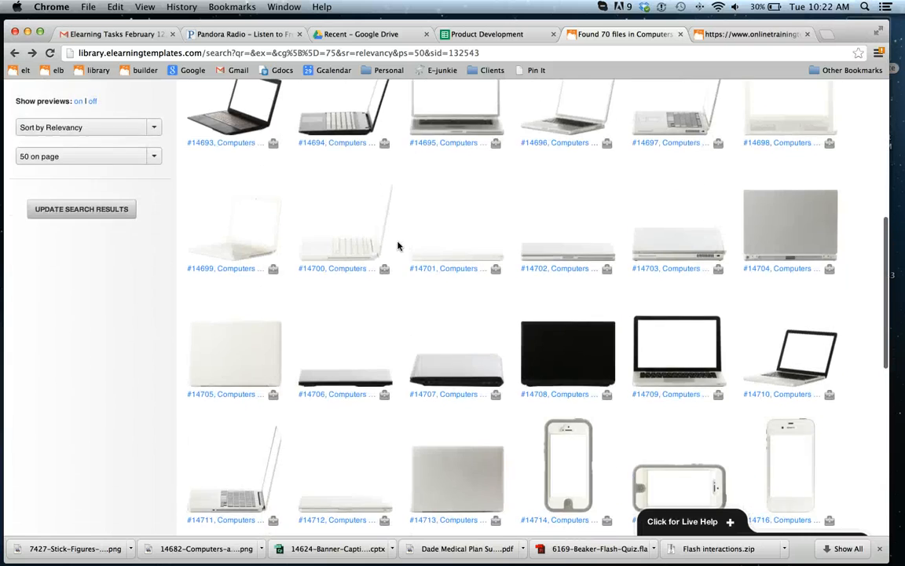
scroll("down", 3)
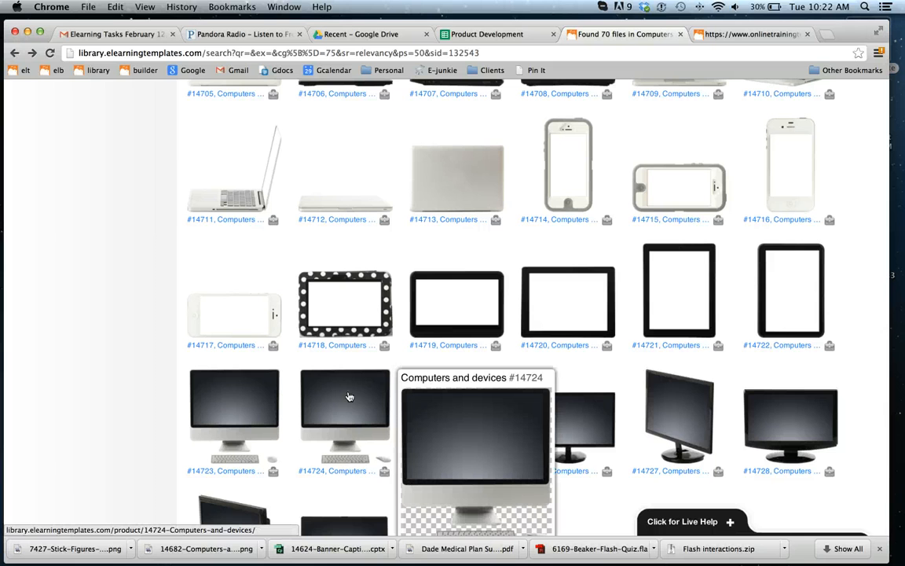
mouse_move(350, 397)
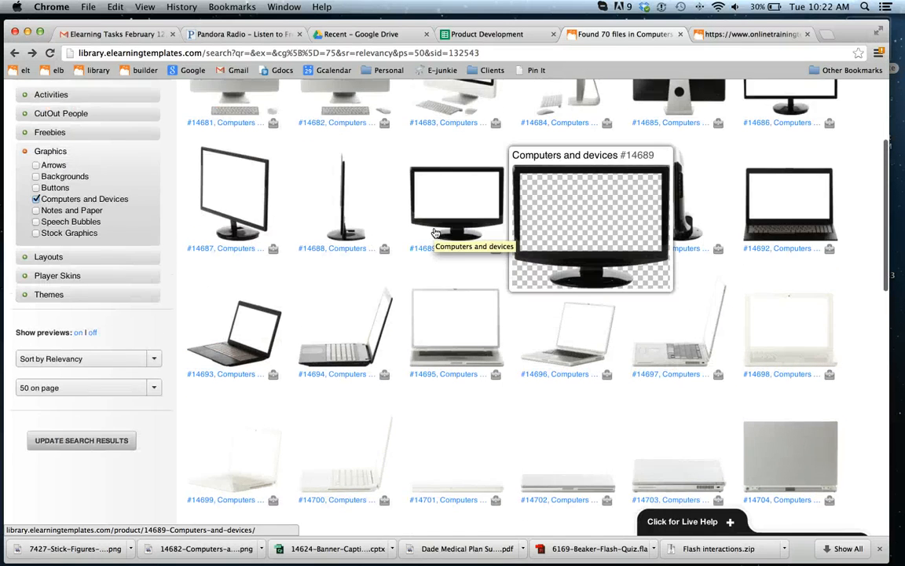
scroll("up", 3)
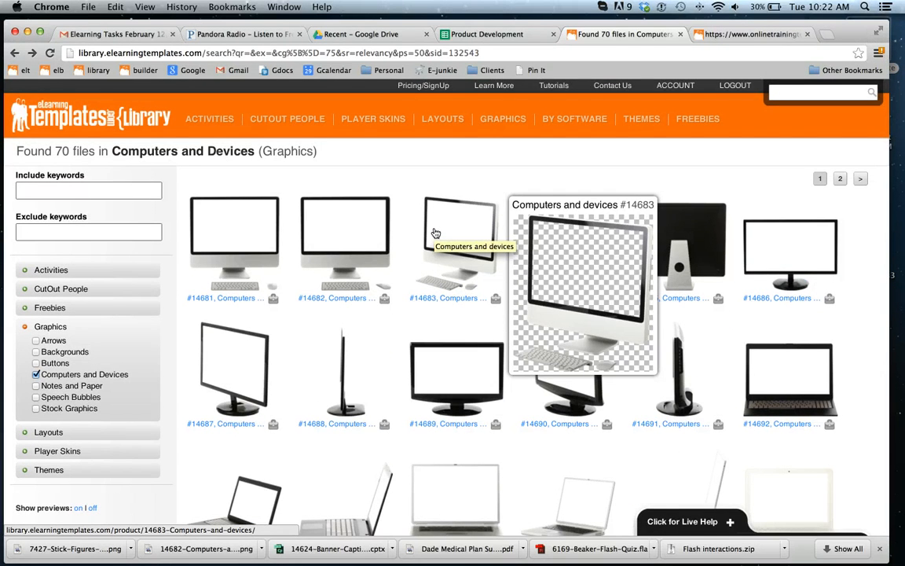
mouse_move(353, 241)
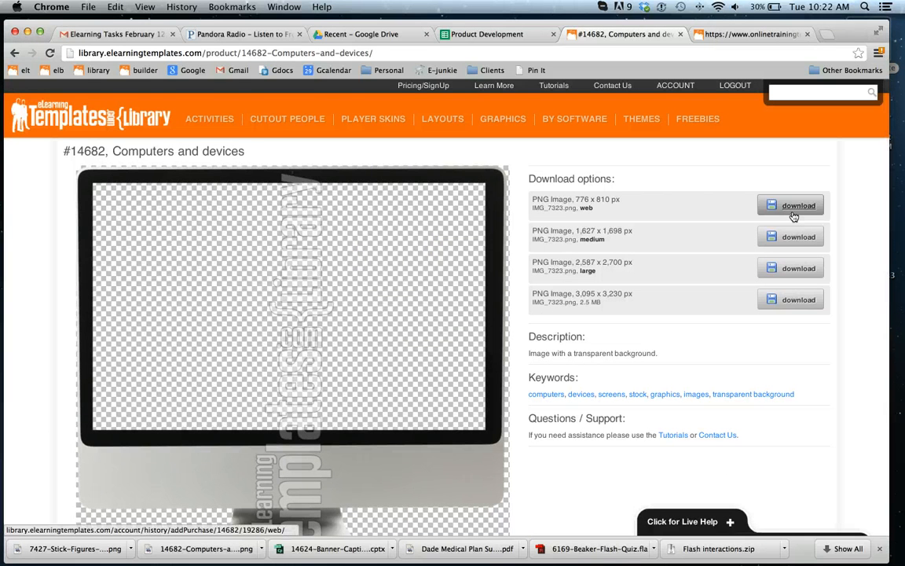
left_click(791, 205)
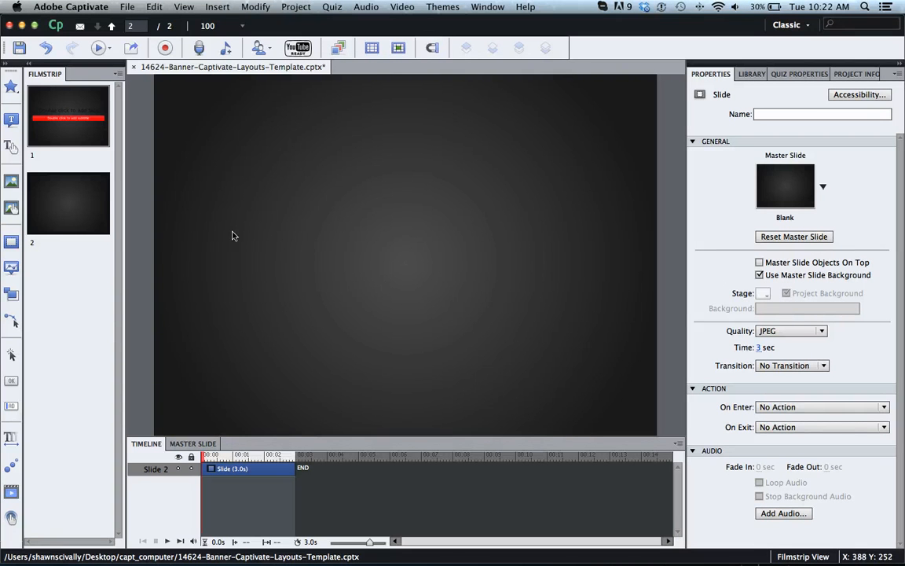
mouse_move(319, 297)
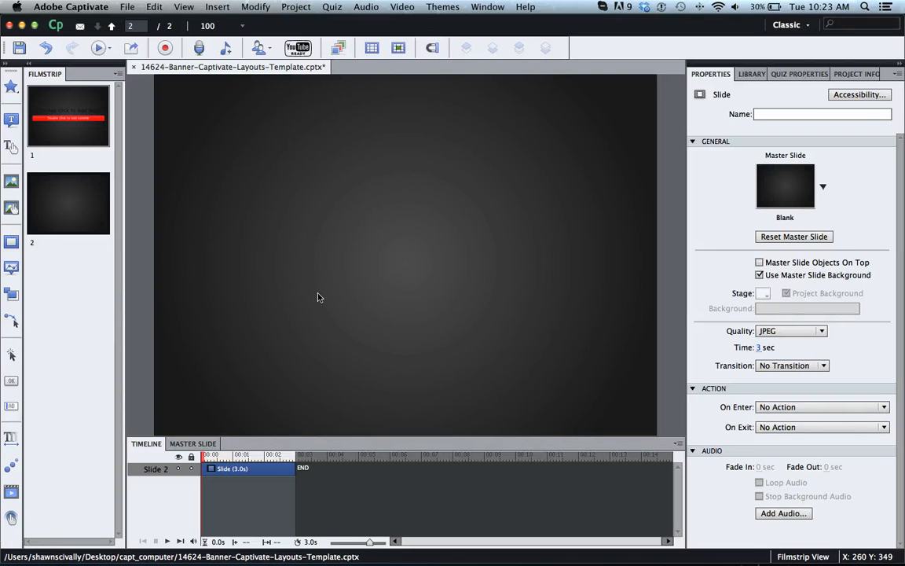
mouse_move(134, 123)
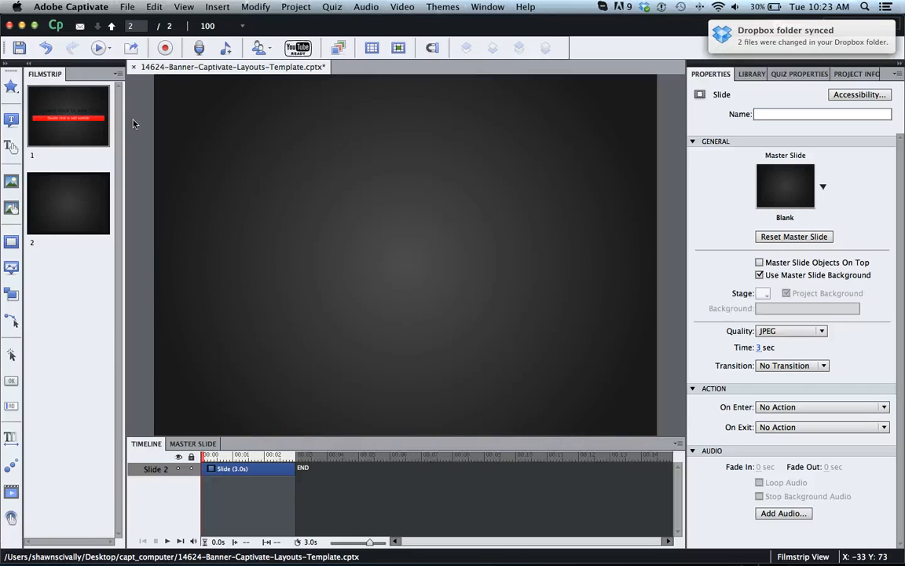
Open the Insert menu for slide 2.
left_click(218, 7)
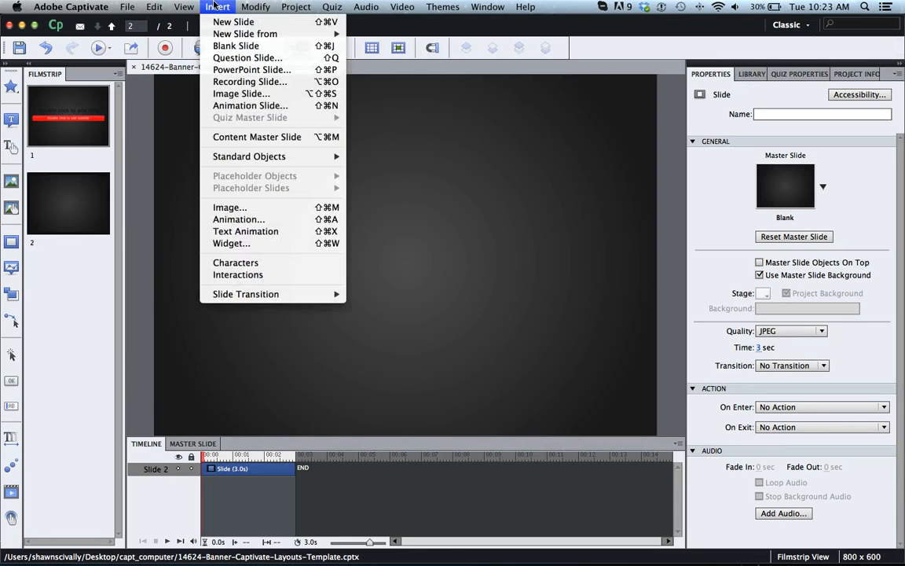
mouse_move(230, 208)
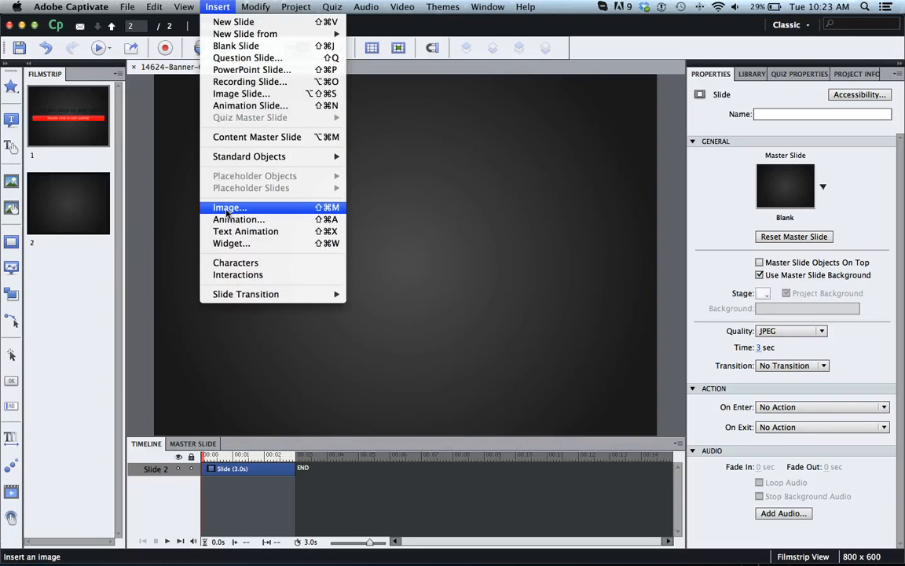
Insert the Desktop Screen Shot image of the Interaction Editor onto slide 2.
left_click(229, 206)
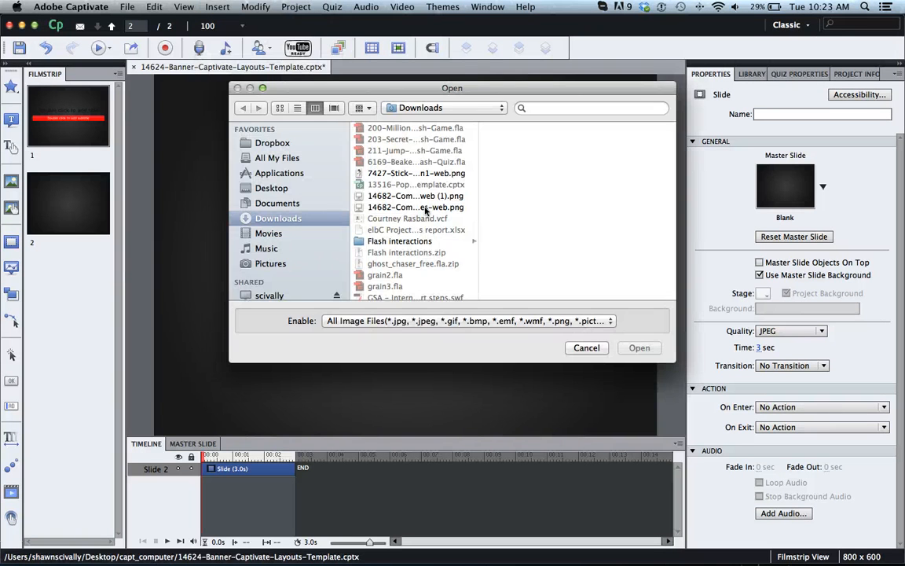
left_click(272, 188)
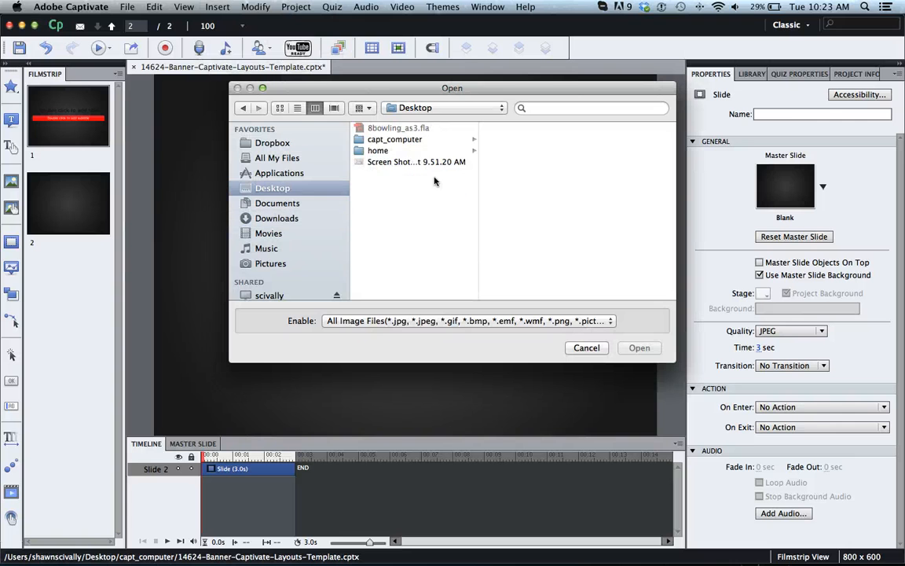
left_click(639, 347)
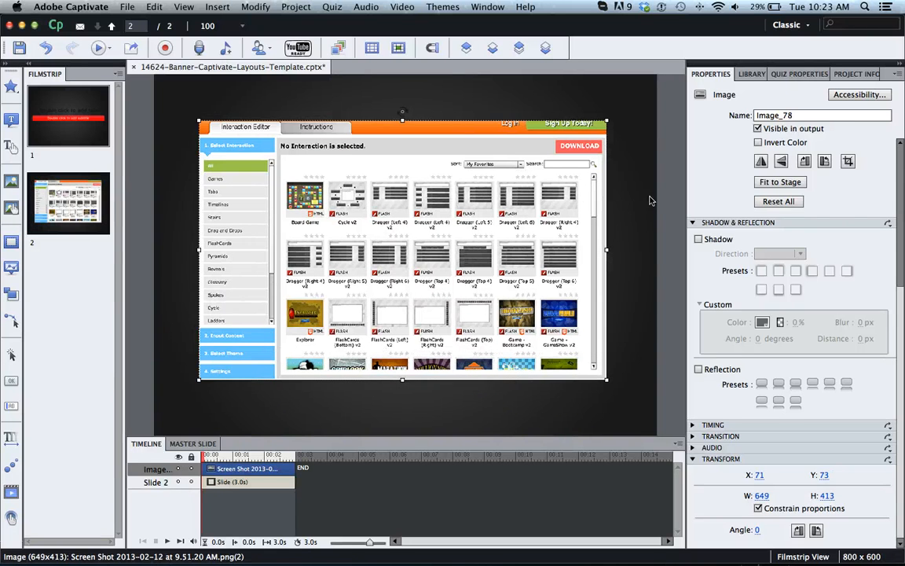
Insert 14682-Computers-and-devices-web.png from Downloads onto slide 2.
left_click(218, 6)
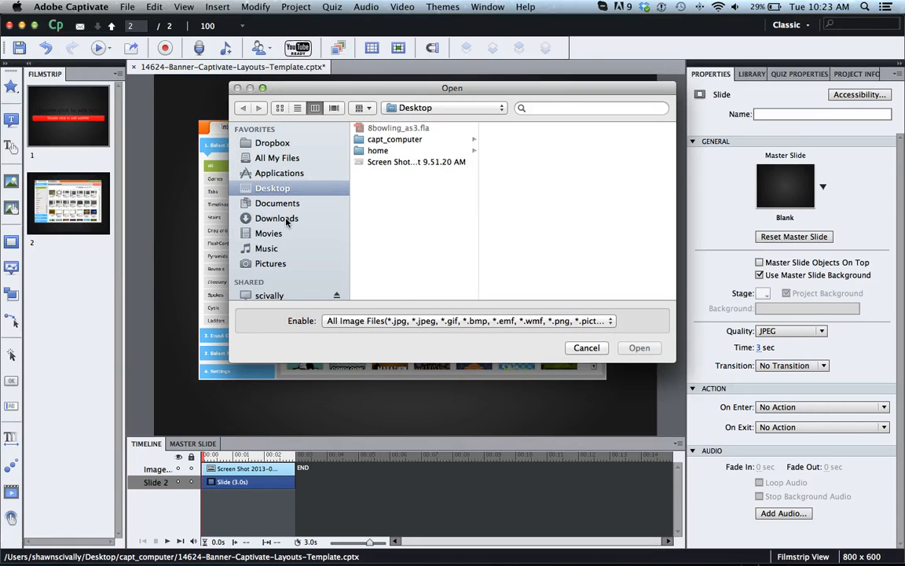
left_click(276, 218)
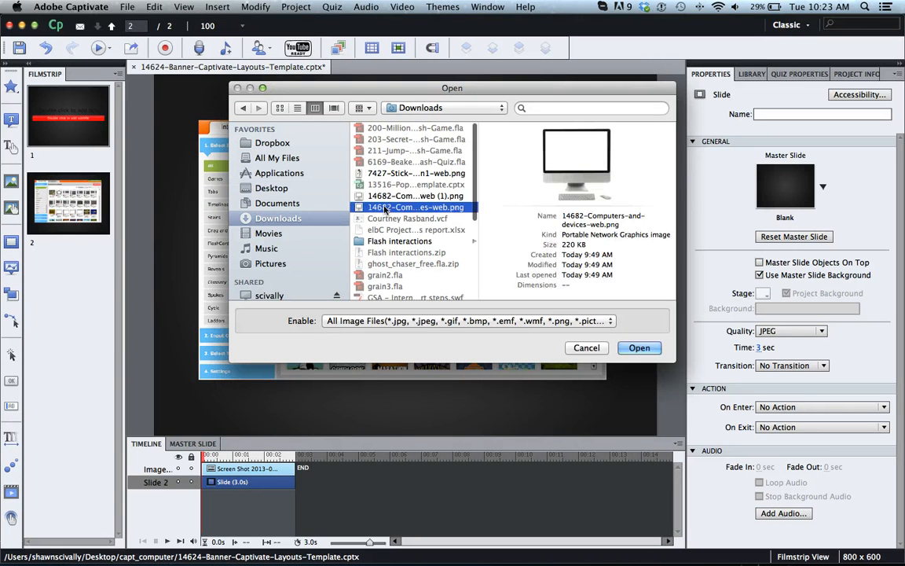
left_click(638, 347)
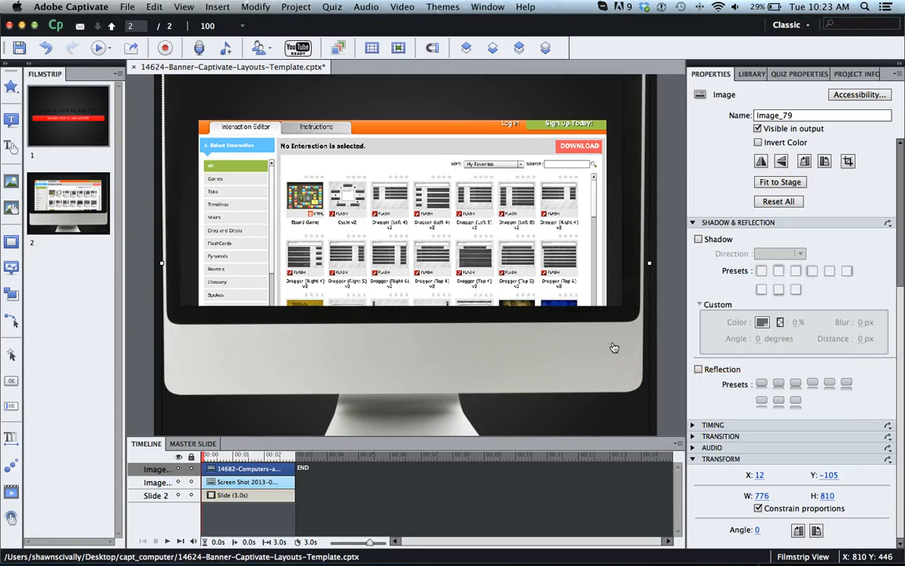
mouse_move(702, 476)
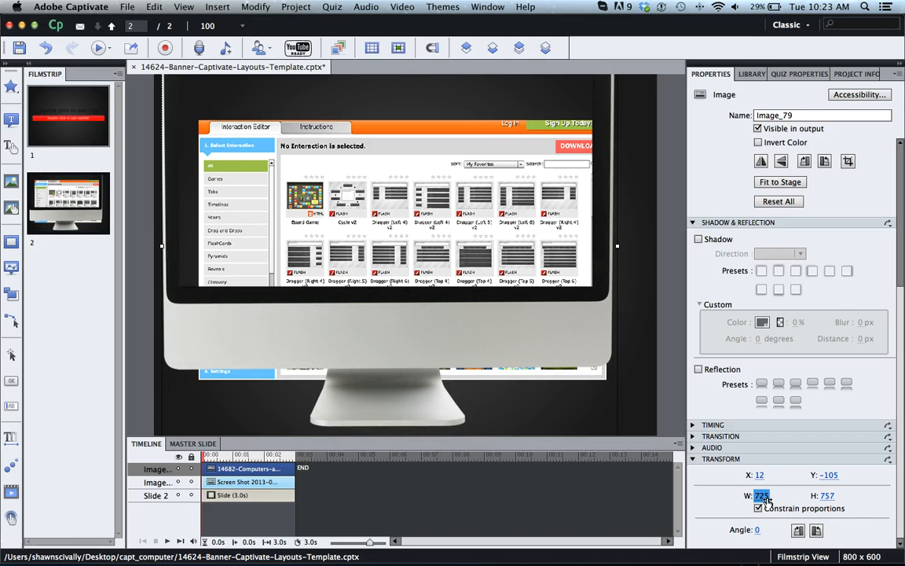
Set the computer graphic's width to 655, then corner-drag it smaller to fit.
type("655")
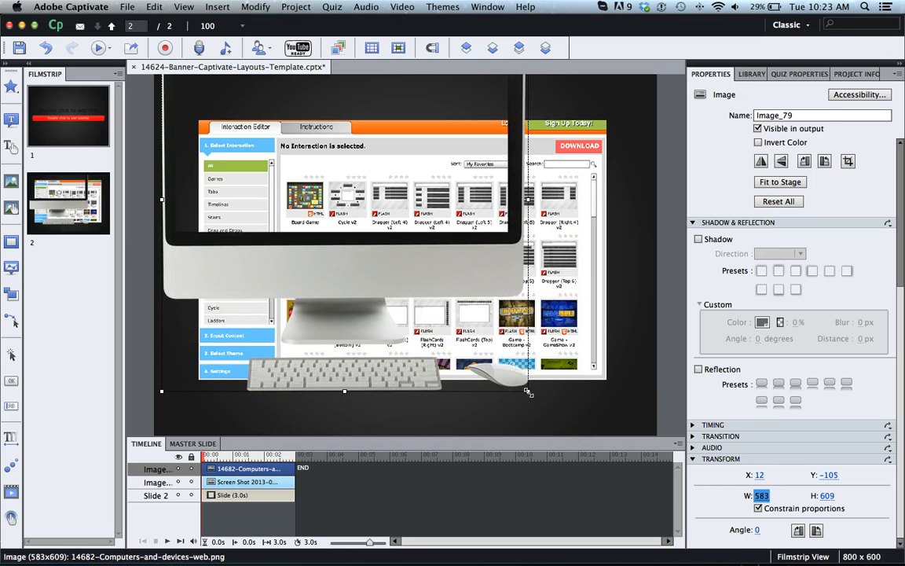
mouse_move(528, 392)
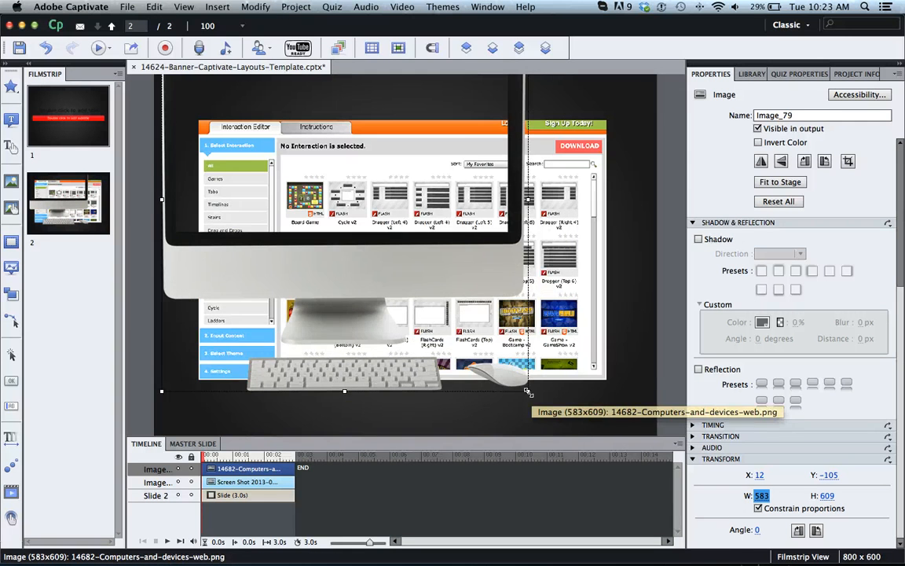
left_click_drag(528, 393, 458, 322)
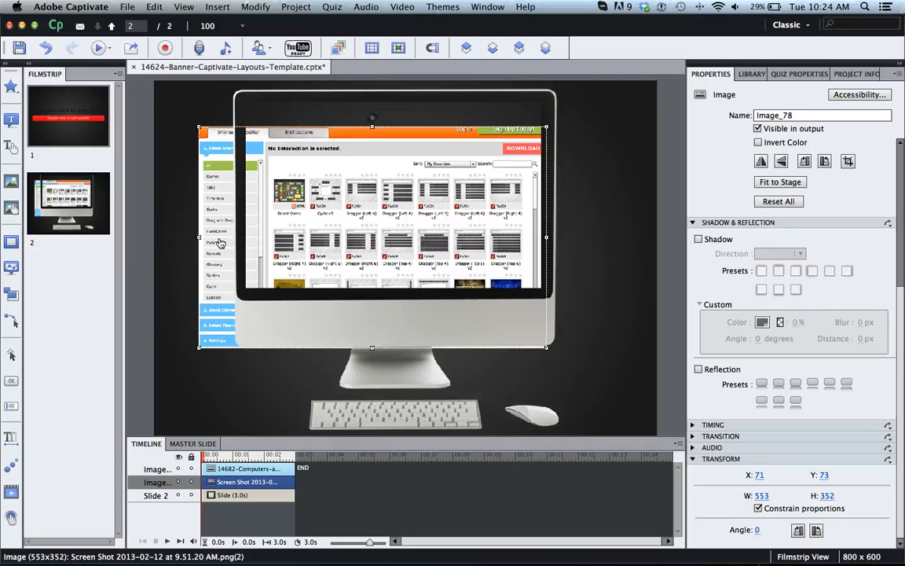
Drag the screenshot's resize handle so it fills the monitor screen.
left_click_drag(372, 236, 372, 203)
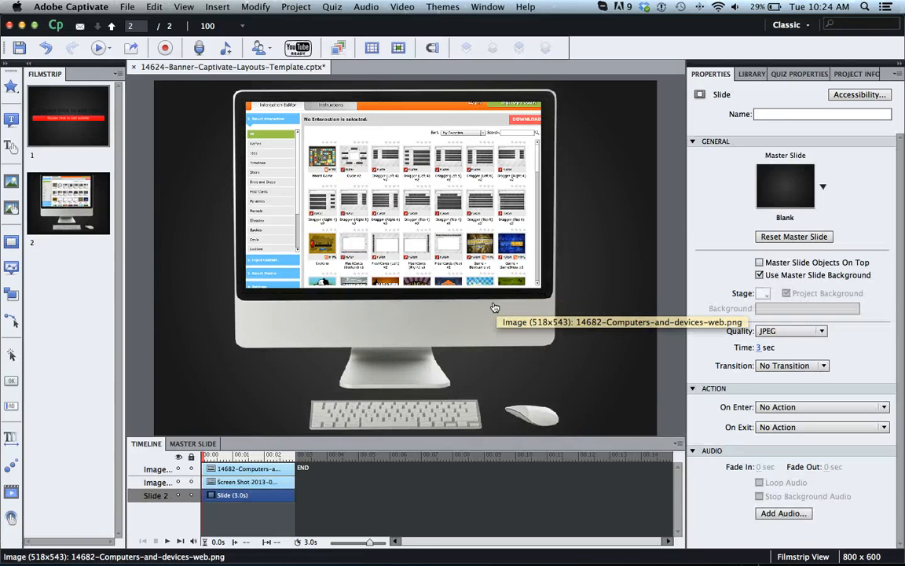
mouse_move(665, 230)
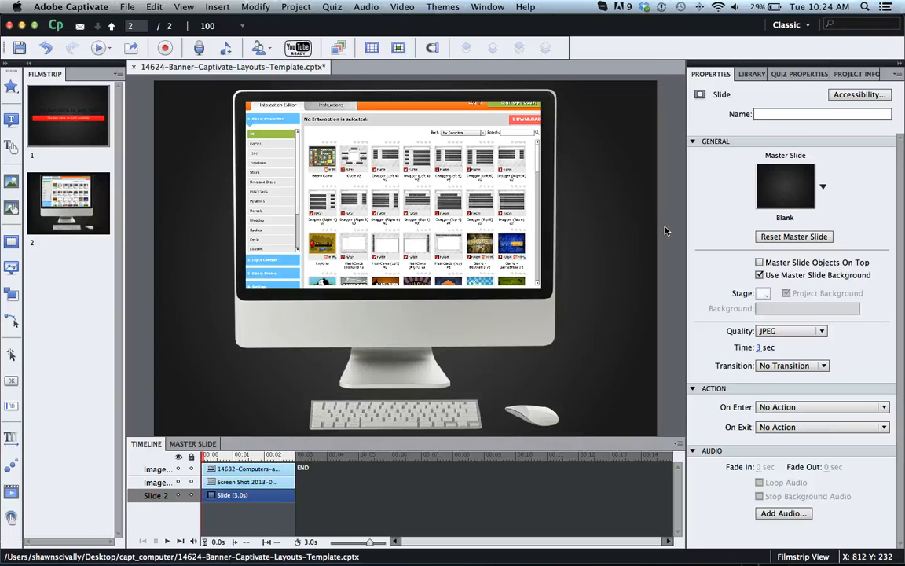
mouse_move(434, 240)
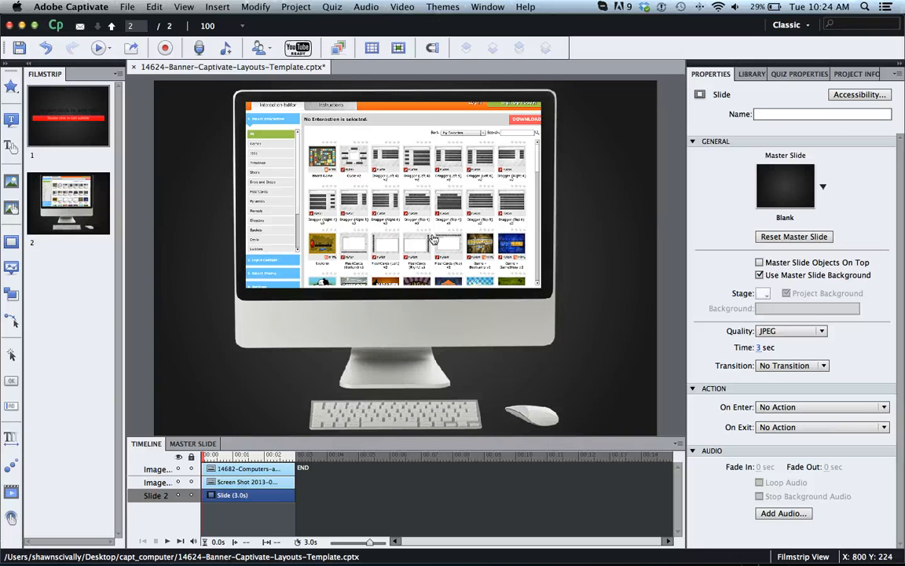
mouse_move(423, 260)
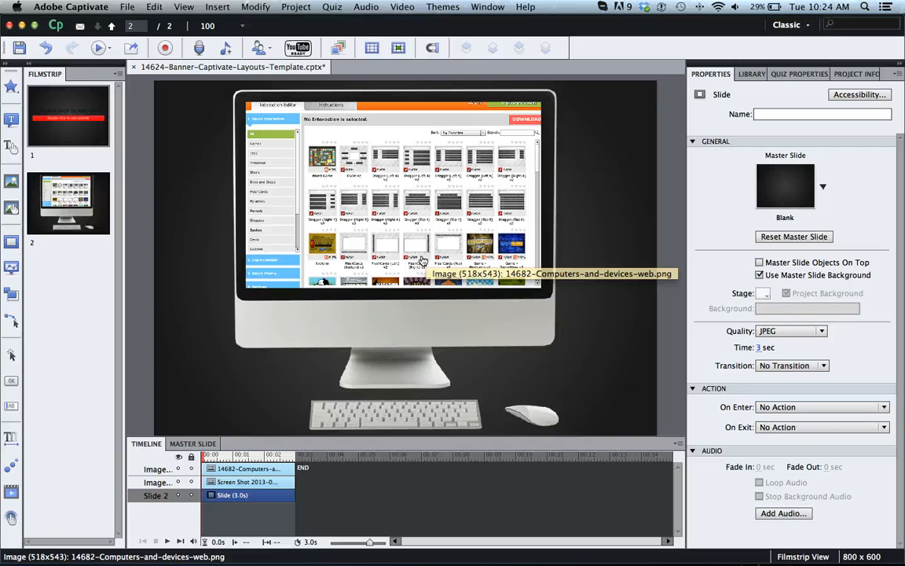